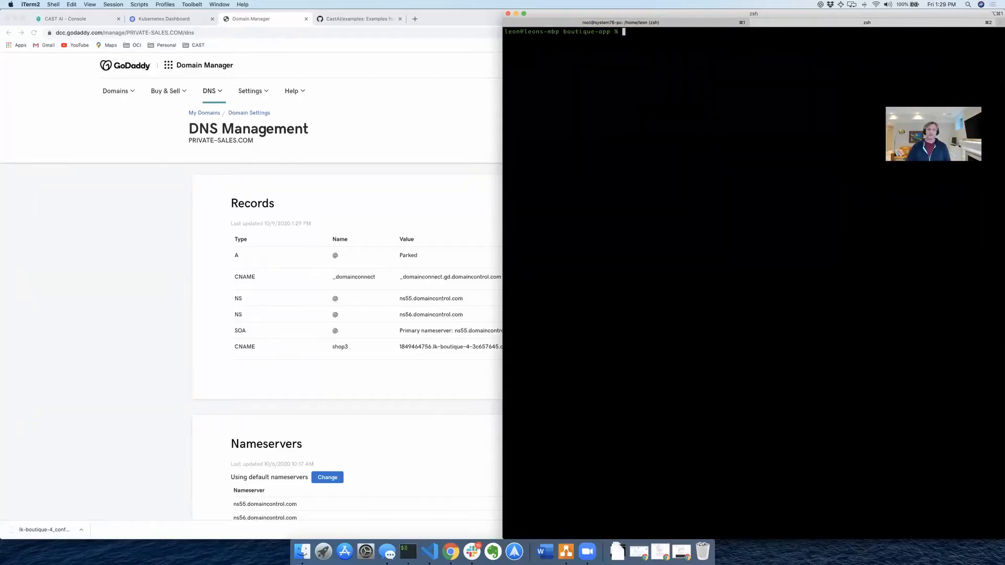
{"action": "mouse_move", "coordinate": [429, 551]}
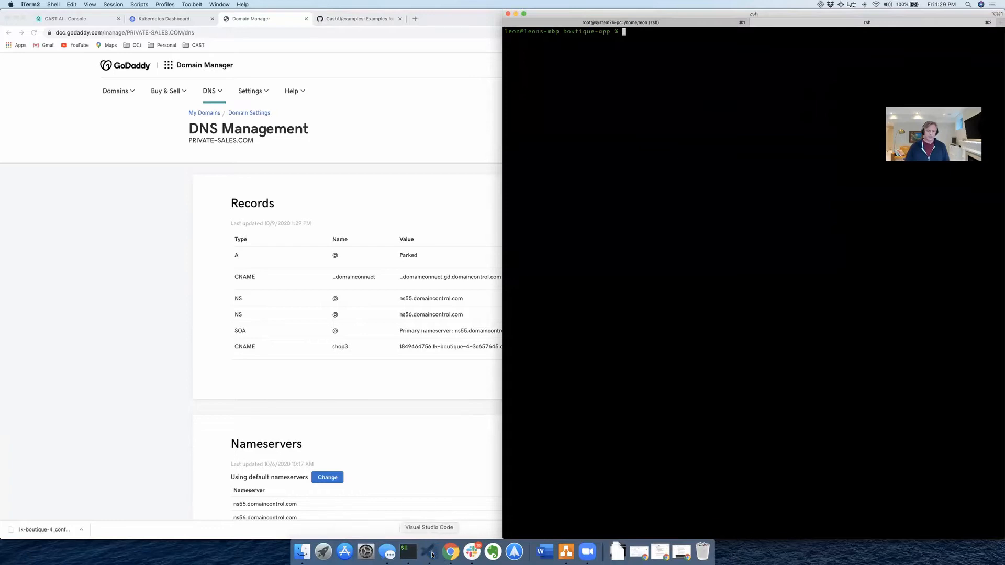
Step: Show boutique.yaml with its shop3.private-sales.com Ingress in Visual Studio Code beside the terminal
{"action": "left_click", "coordinate": [429, 551]}
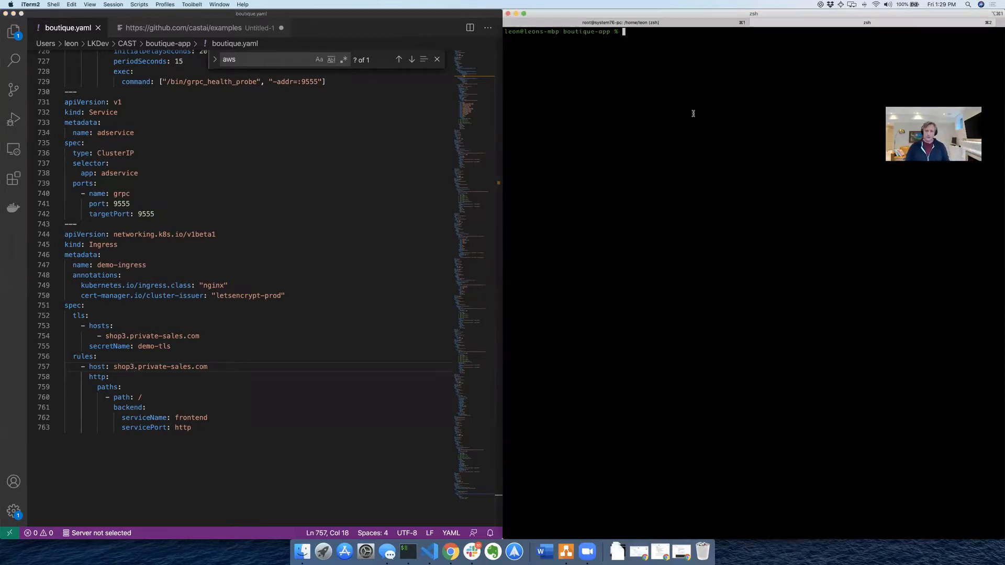
Step: Run kubectl get nodes -o wide, listing one Ready worker and one Ready master, then start a kubectl apply
{"action": "type", "text": "kube"}
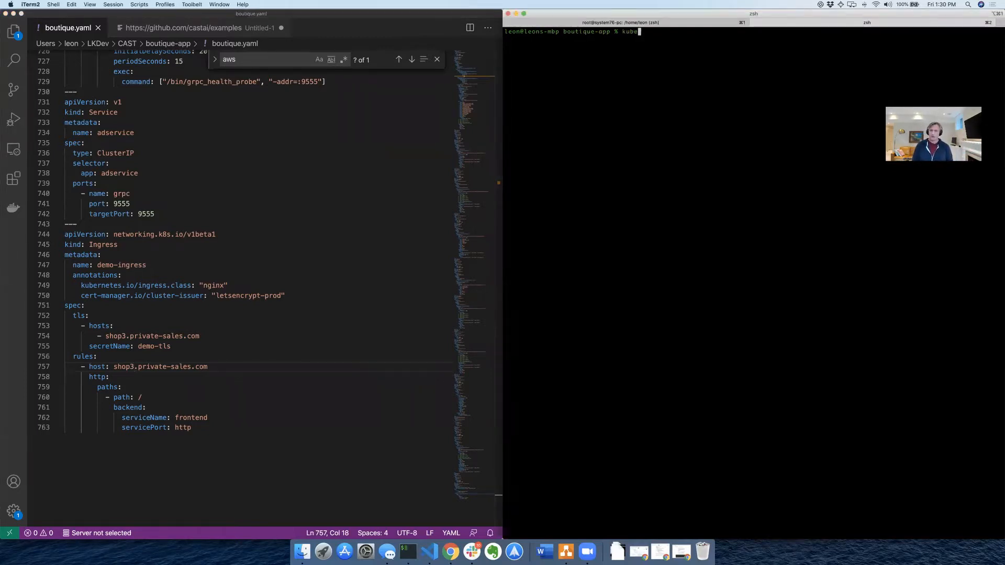
{"action": "type", "text": "ctl get nodes -p"}
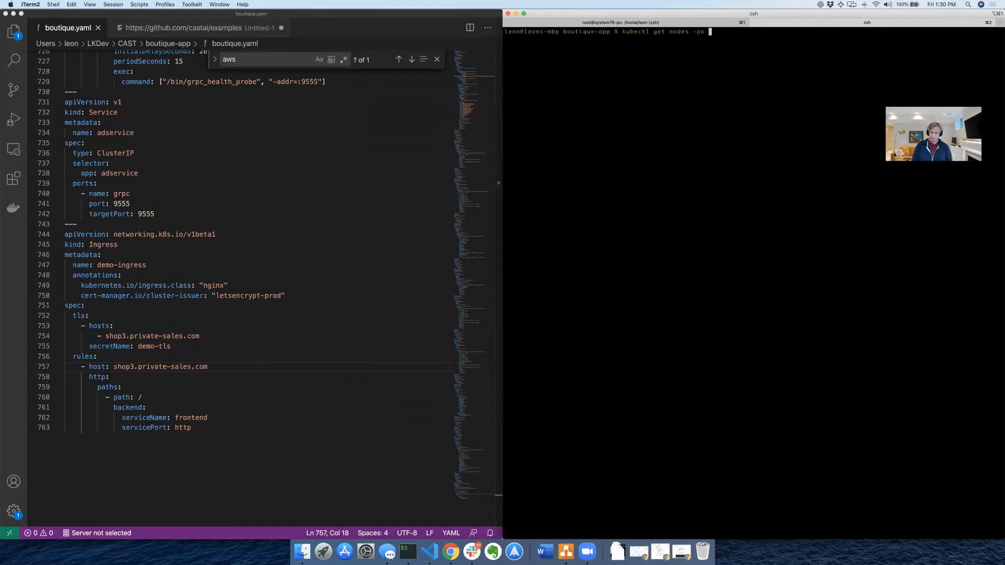
{"action": "type", "text": "o wide"}
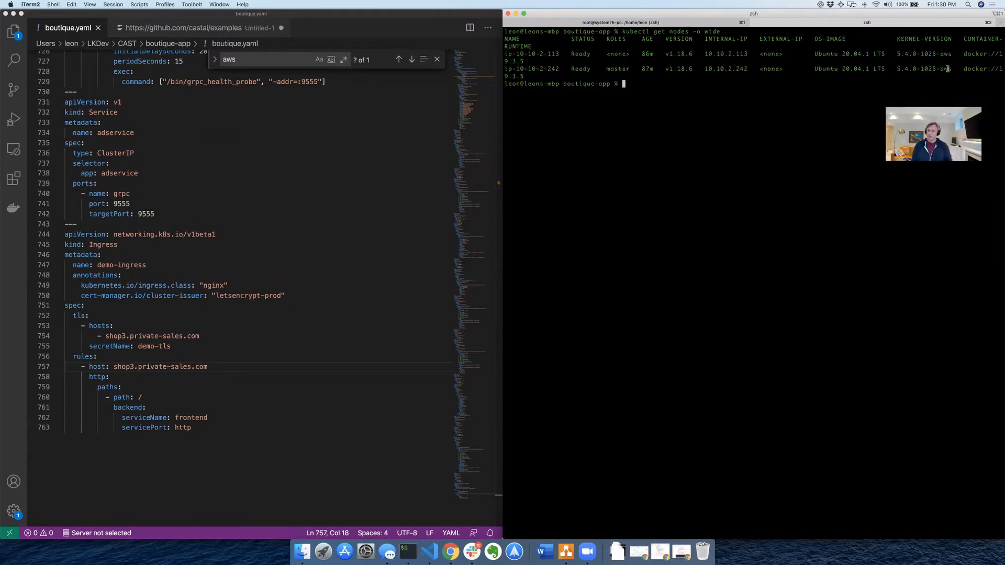
{"action": "type", "text": "k"}
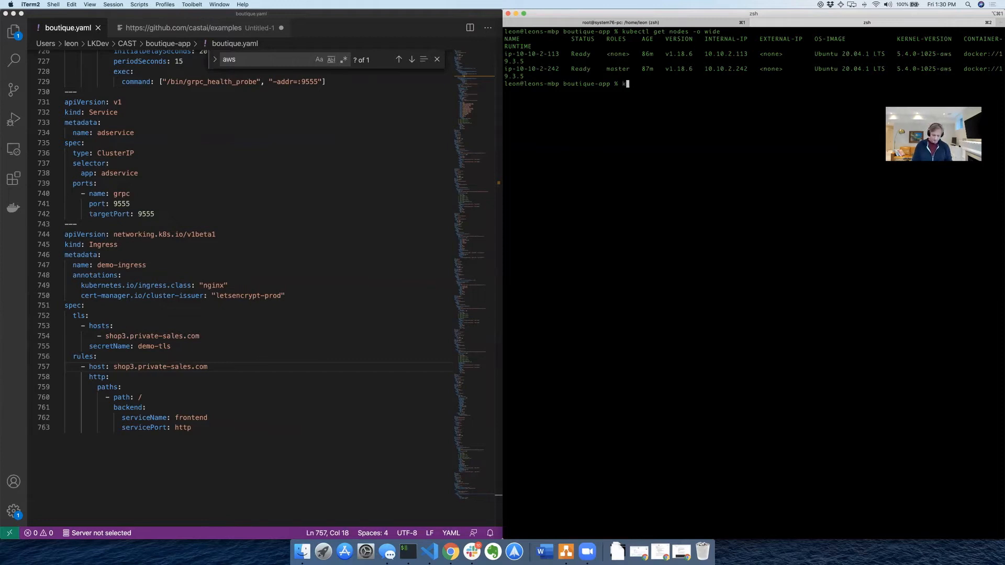
{"action": "type", "text": "ubectl apply -f"}
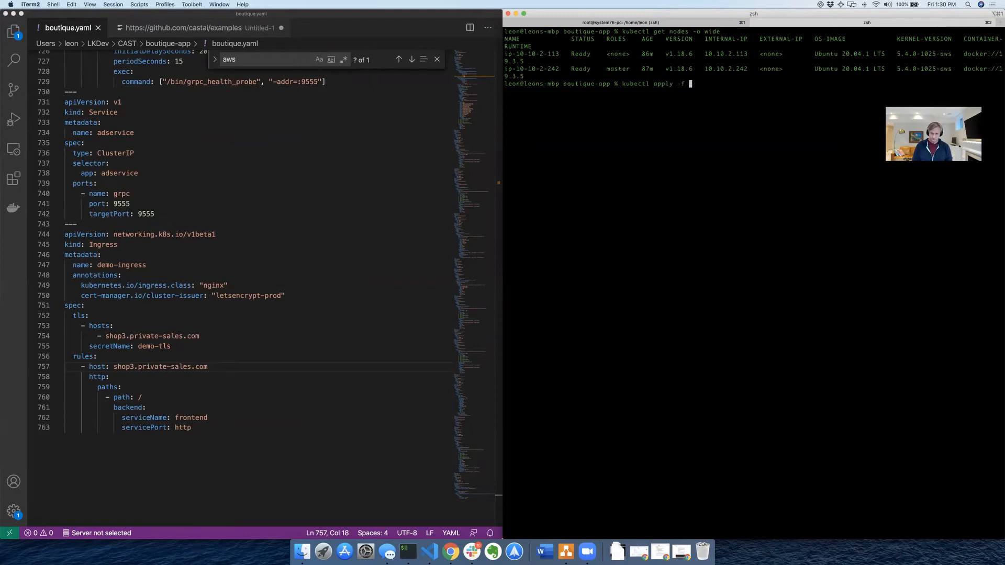
Step: Run kubectl apply -f boutique.yaml, creating the boutique deployments, services and demo-ingress, then return to Chrome
{"action": "type", "text": "boutique.yaml"}
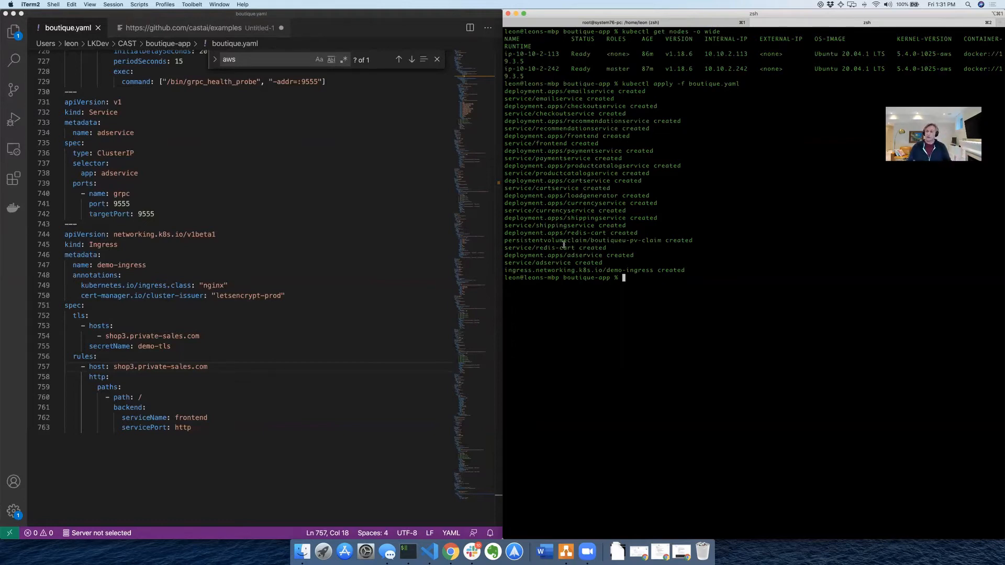
{"action": "mouse_move", "coordinate": [450, 551]}
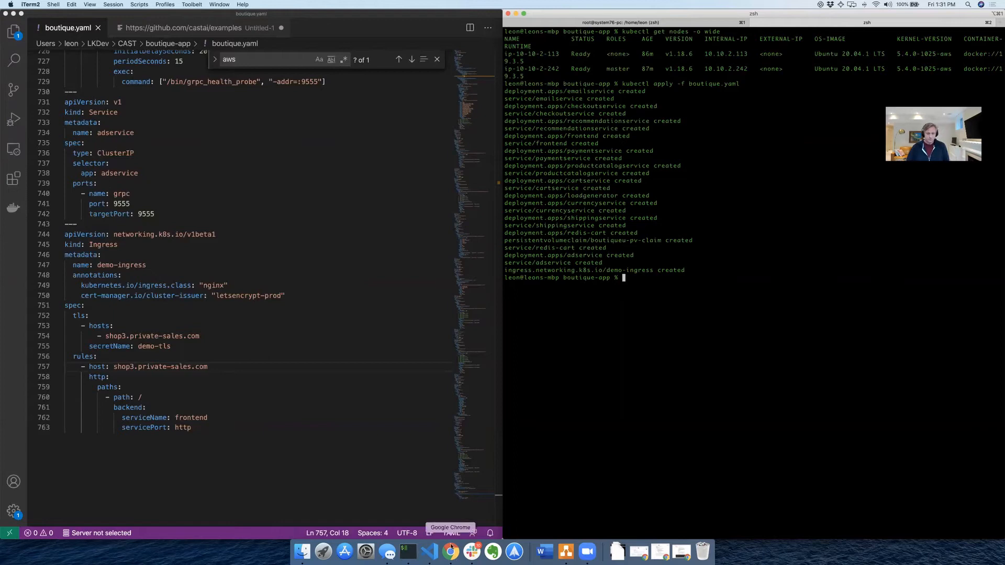
{"action": "left_click", "coordinate": [450, 551]}
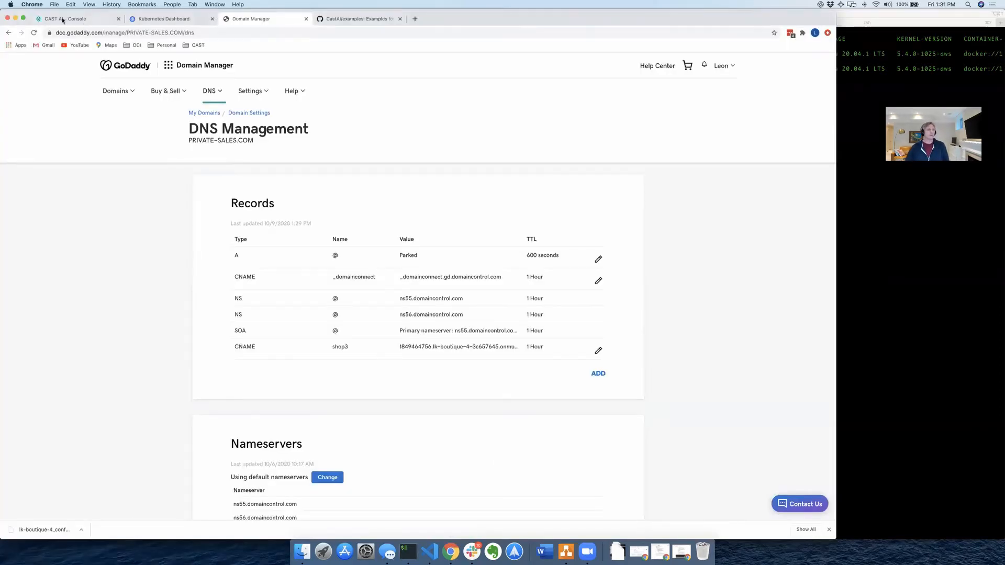
Step: Filter Kubernetes Dashboard to the default namespace, seeing boutique deployments at 0/1 for insufficient CPU, then back to CAST AI
{"action": "left_click", "coordinate": [164, 19]}
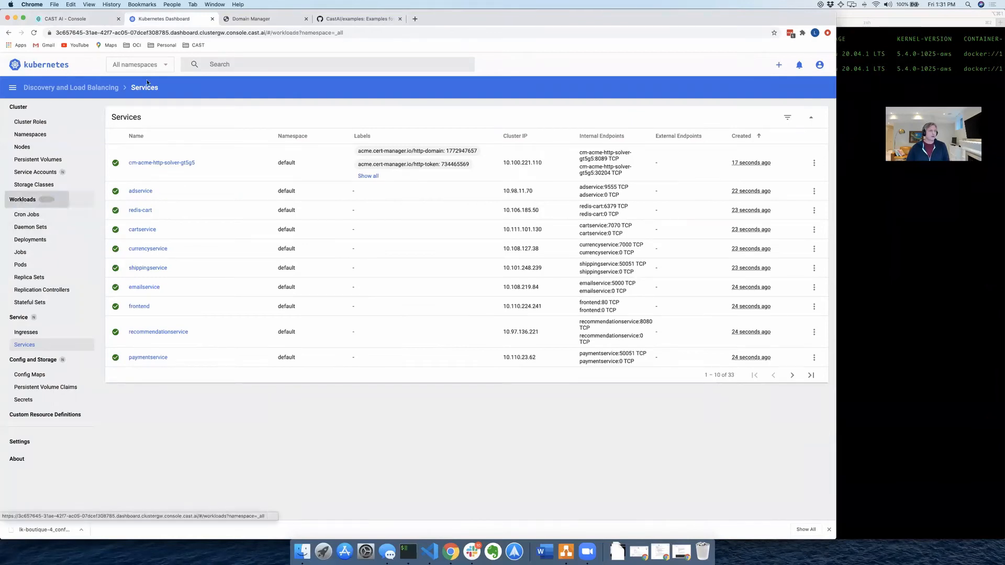
{"action": "left_click", "coordinate": [138, 64]}
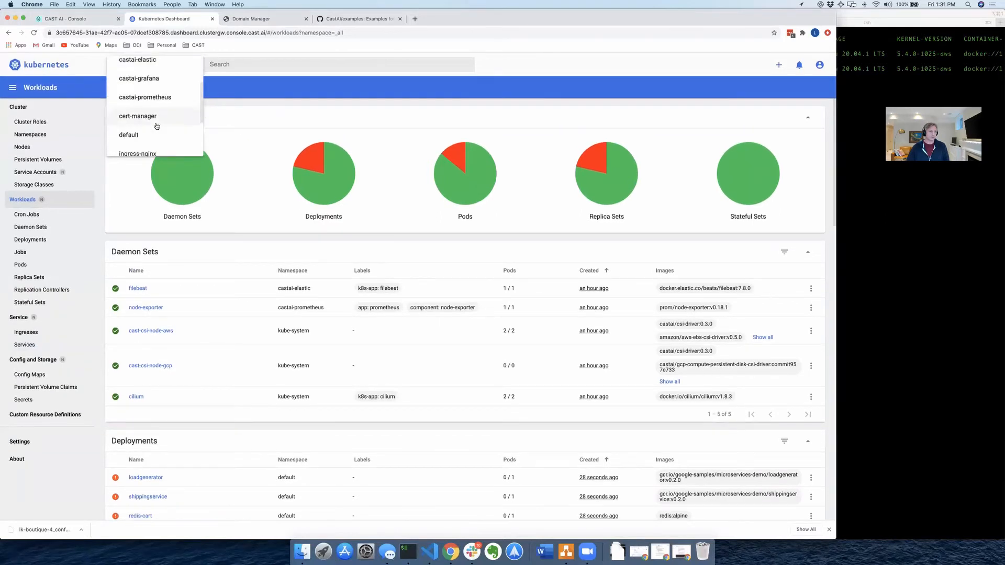
{"action": "left_click", "coordinate": [128, 135]}
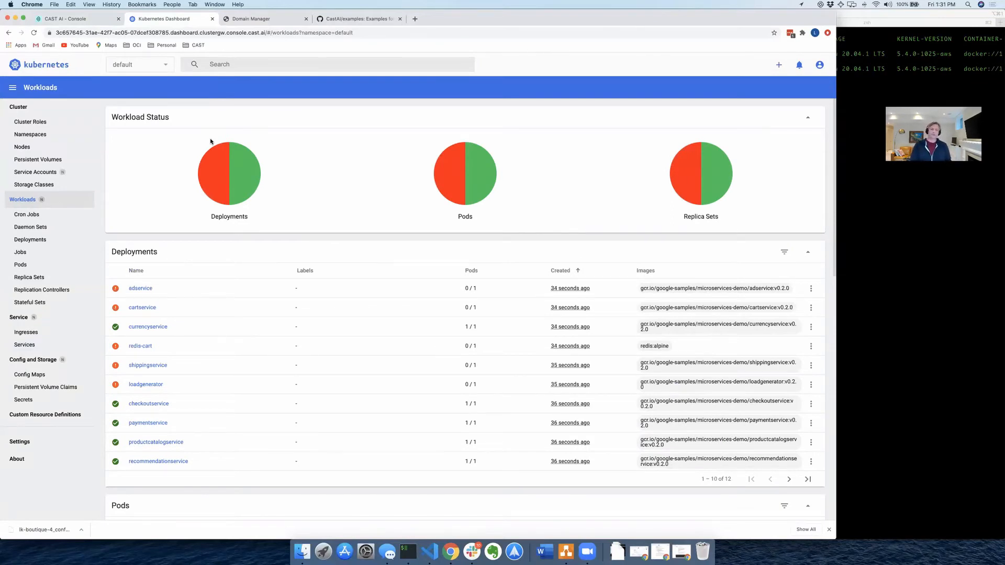
{"action": "mouse_move", "coordinate": [223, 135]}
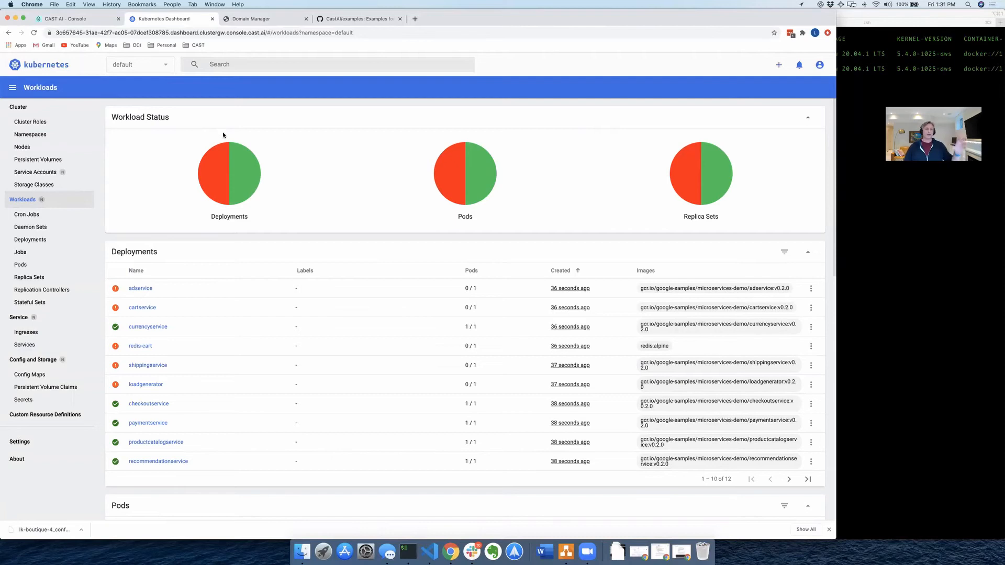
{"action": "scroll", "scroll_direction": "down", "scroll_amount": 3}
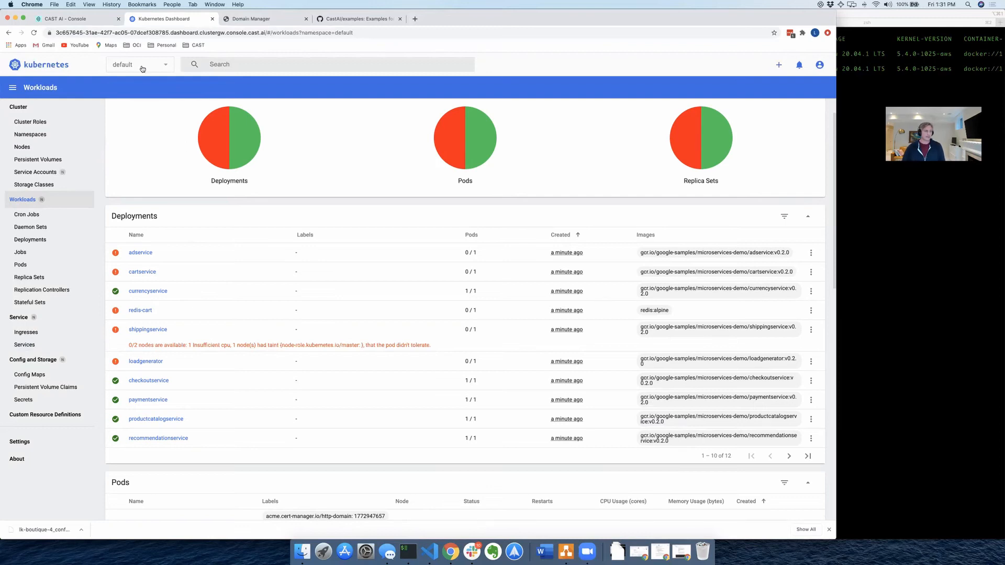
{"action": "left_click", "coordinate": [64, 19]}
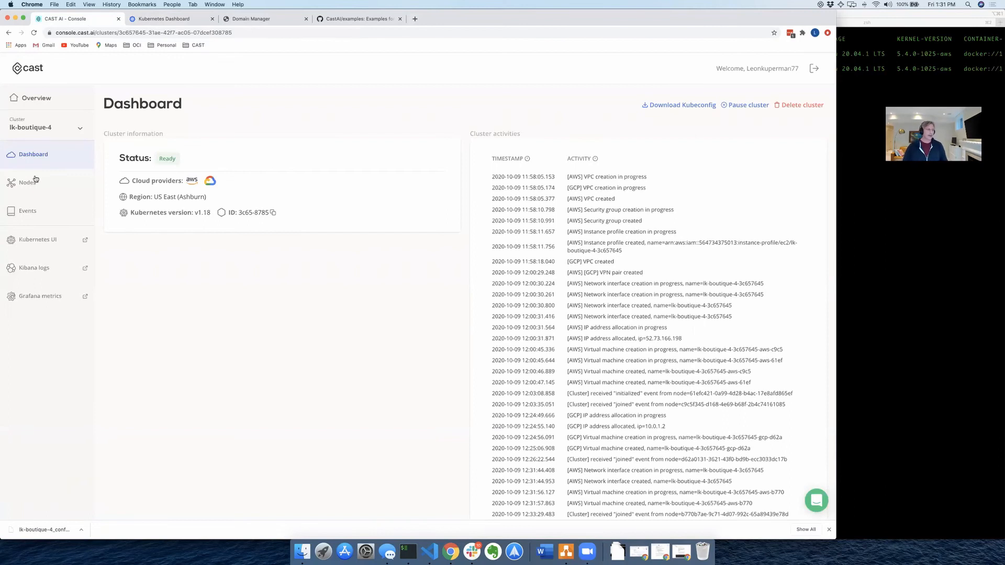
Step: View the Nodes page with two ready AWS medium nodes and start adding a node
{"action": "left_click", "coordinate": [27, 182]}
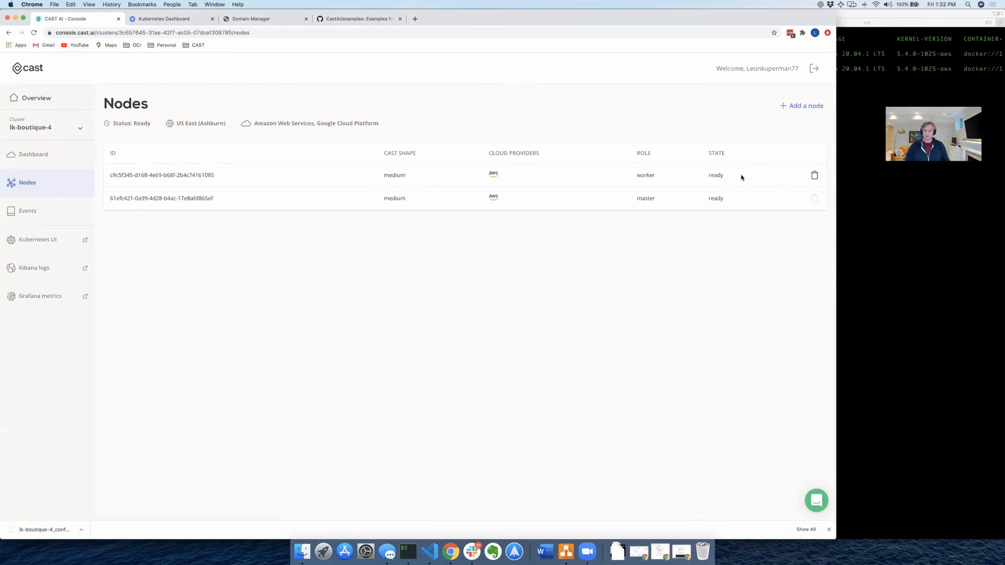
{"action": "mouse_move", "coordinate": [656, 202]}
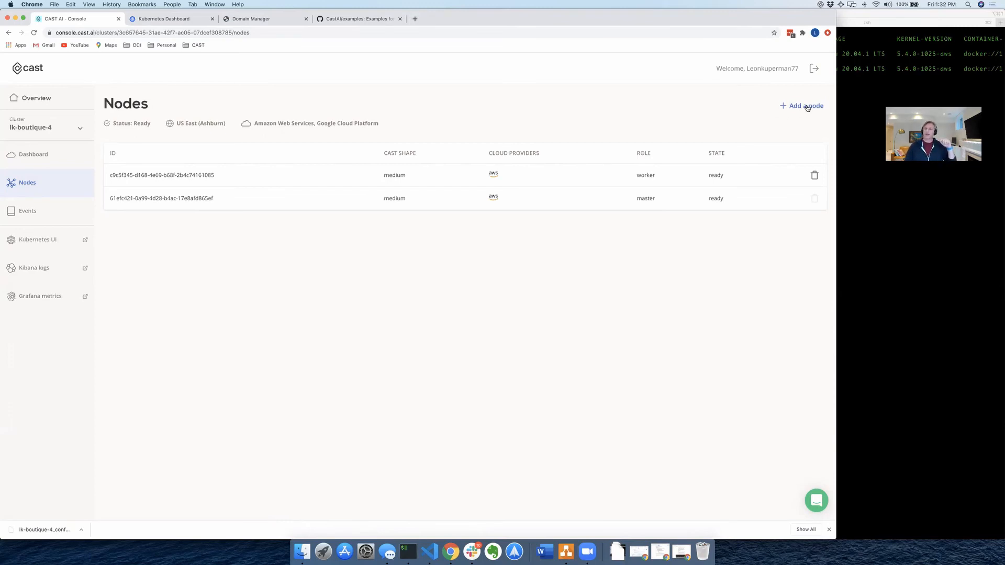
{"action": "left_click", "coordinate": [802, 106]}
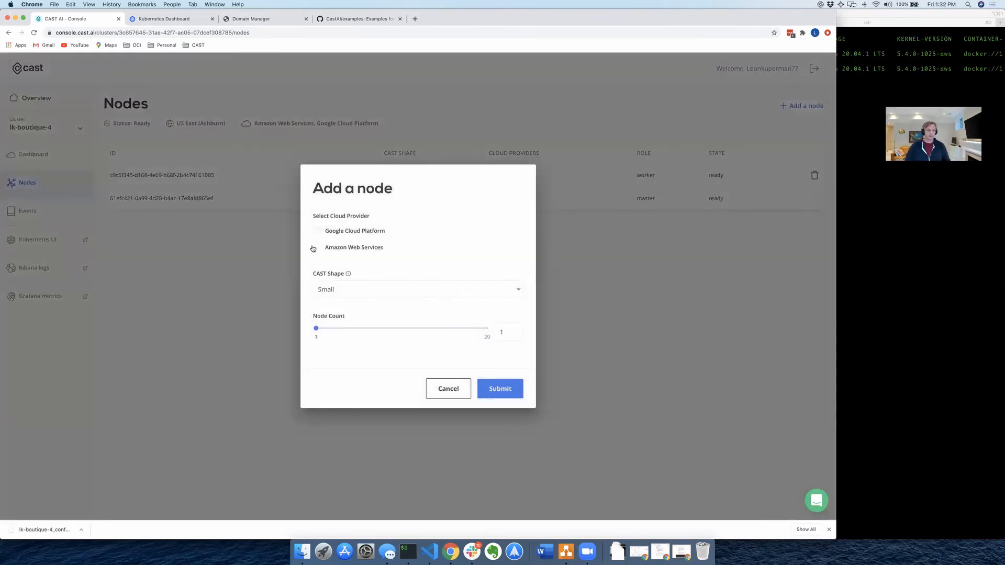
Step: Submit one Small Google Cloud Platform worker node, now pending, and dismiss the confirmation
{"action": "left_click", "coordinate": [316, 231]}
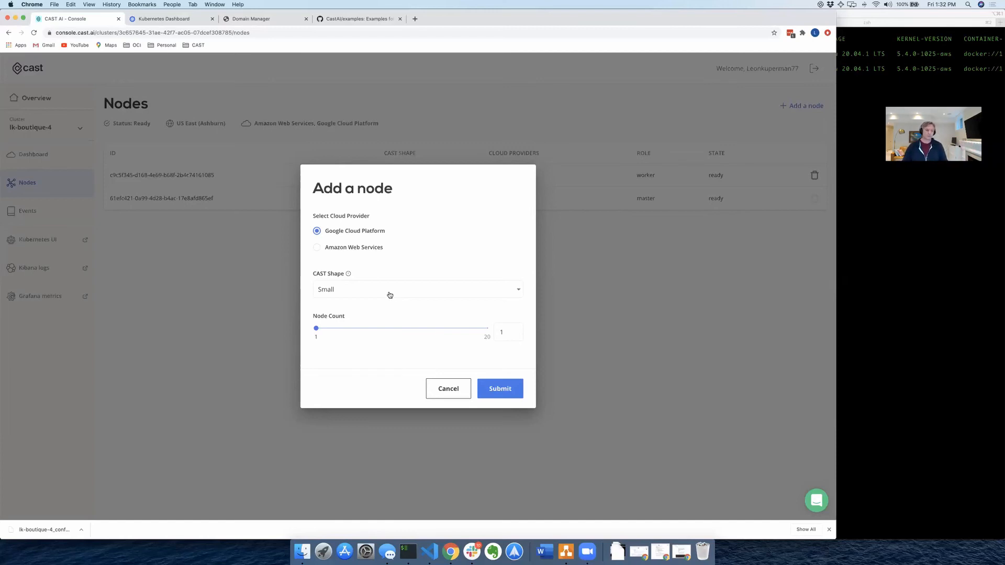
{"action": "mouse_move", "coordinate": [387, 293]}
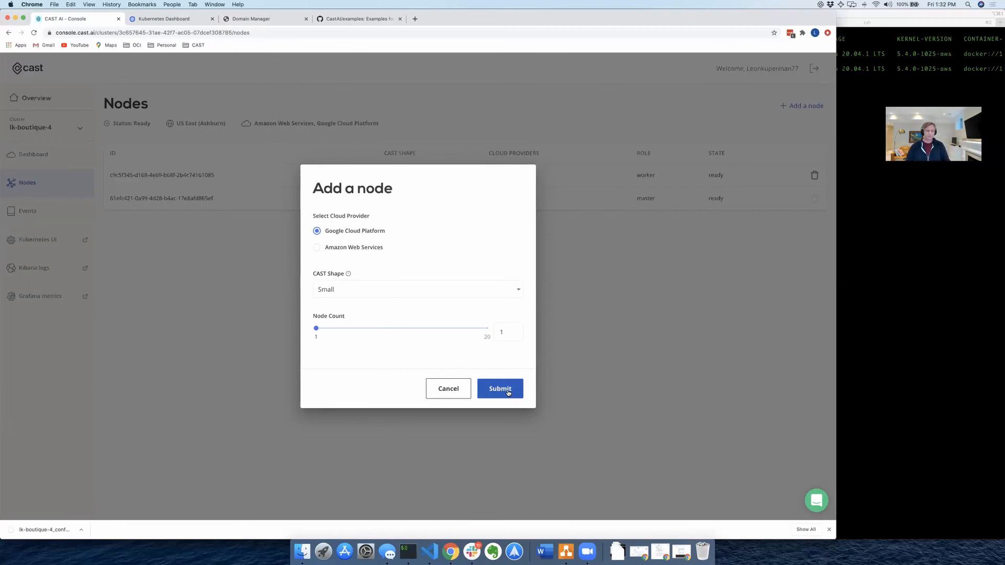
{"action": "left_click", "coordinate": [501, 388]}
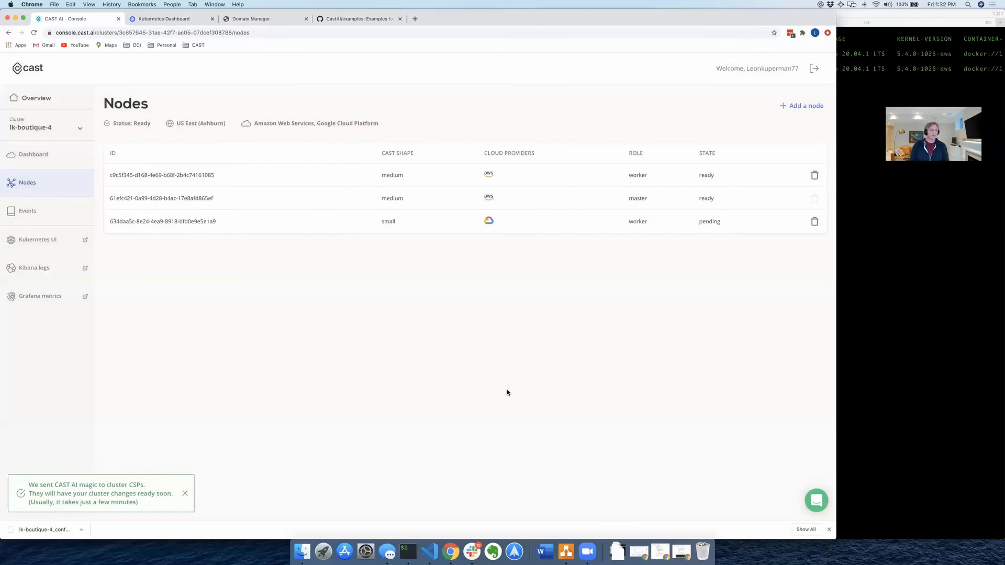
{"action": "left_click", "coordinate": [185, 493]}
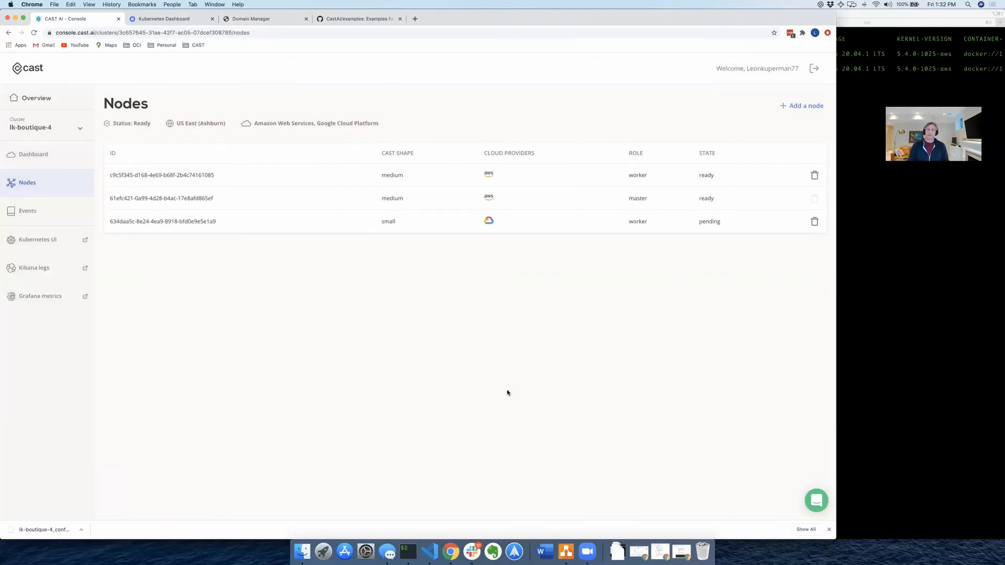